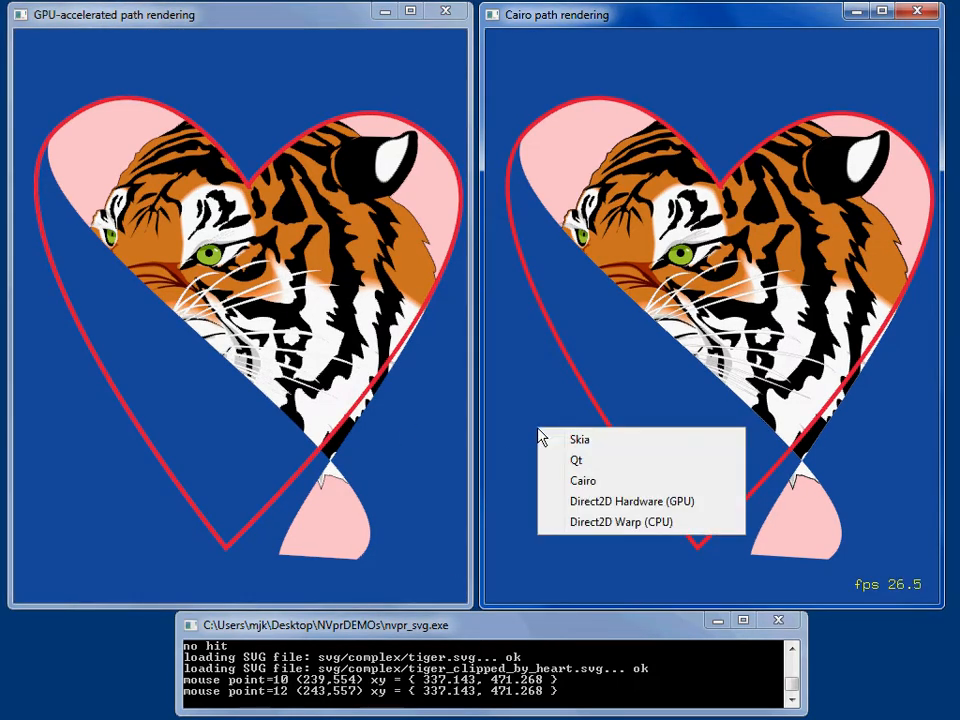
Step: Switch the comparison window from Cairo to Skia for the heart-clipped tiger
click(580, 440)
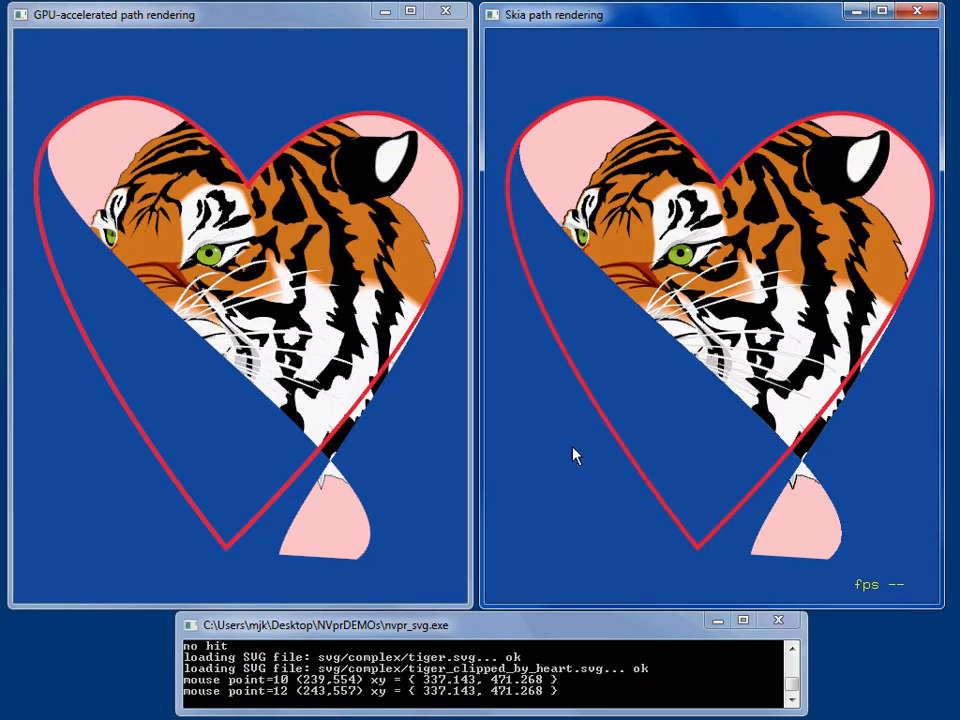
mouse_move(424, 464)
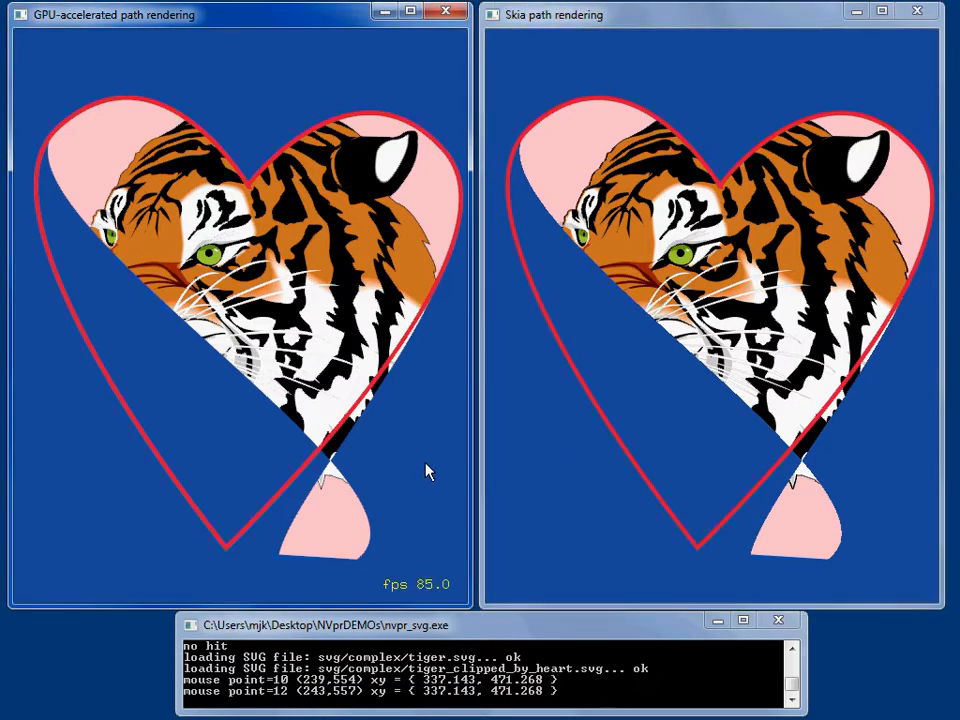
mouse_move(418, 456)
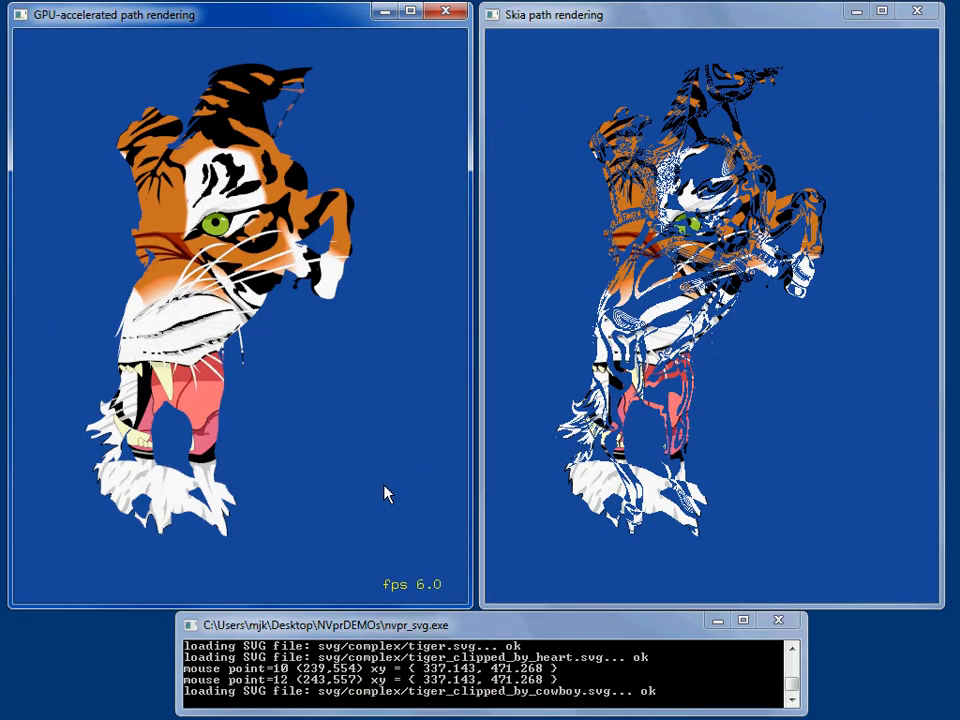
mouse_move(428, 436)
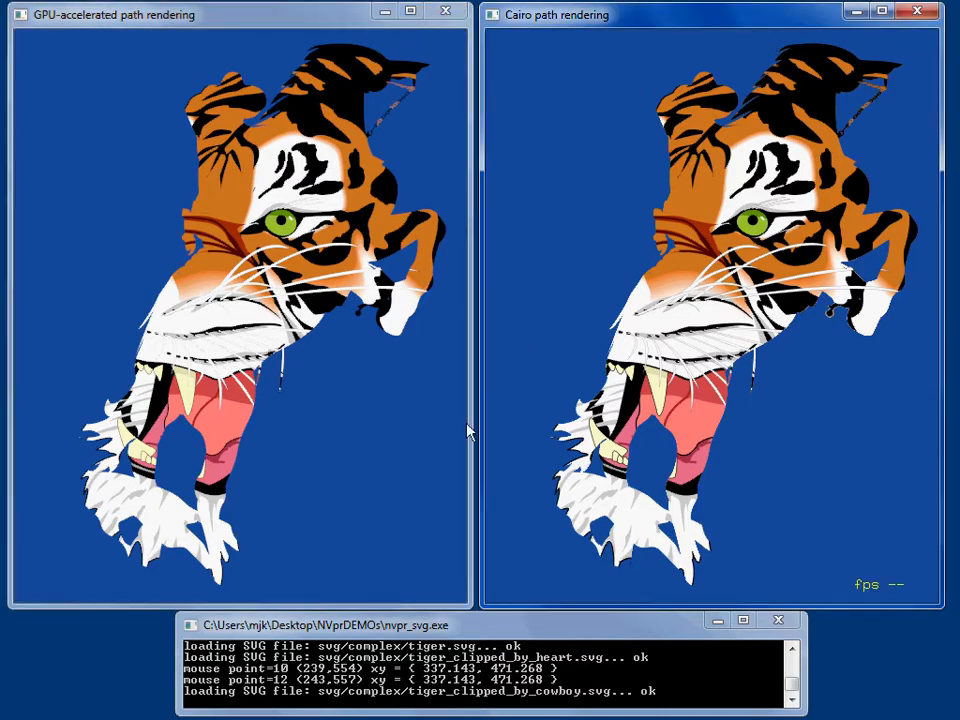
mouse_move(612, 292)
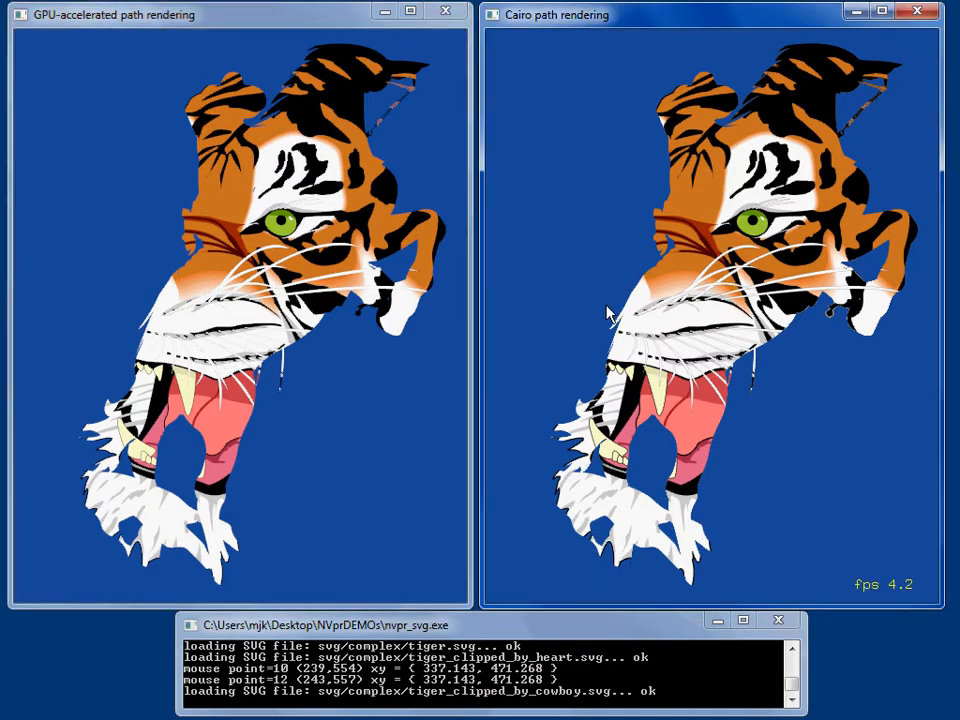
mouse_move(450, 428)
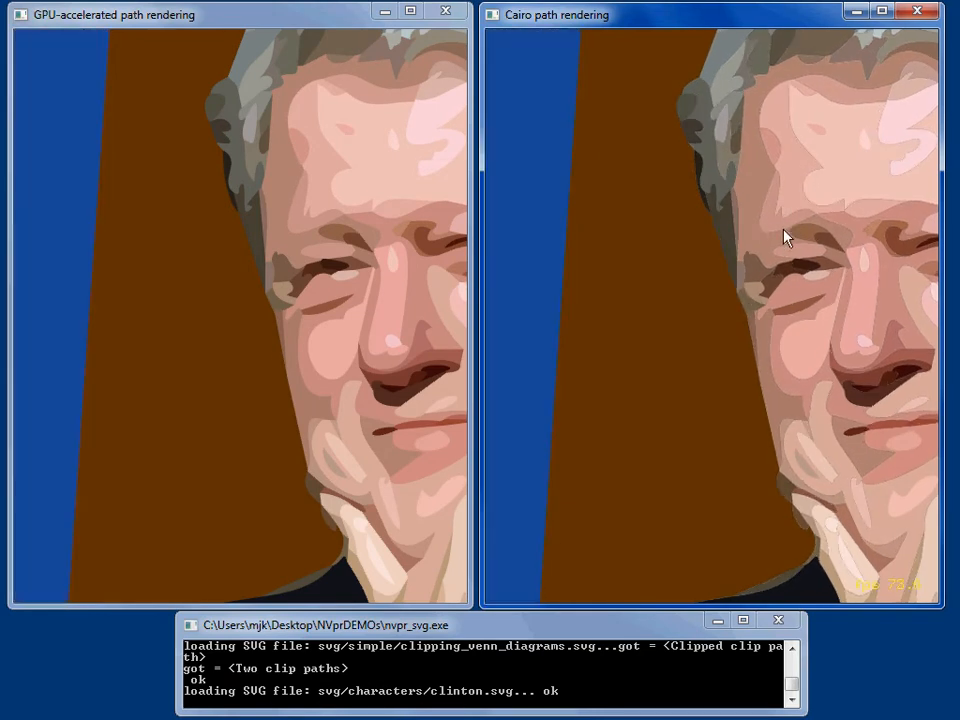
mouse_move(764, 184)
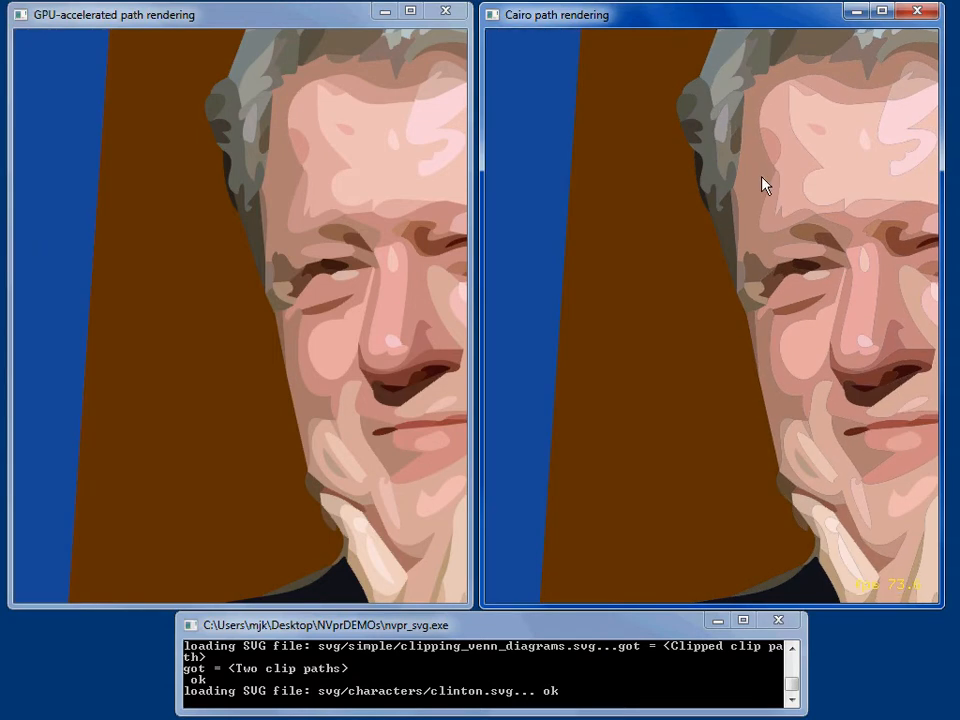
mouse_move(770, 210)
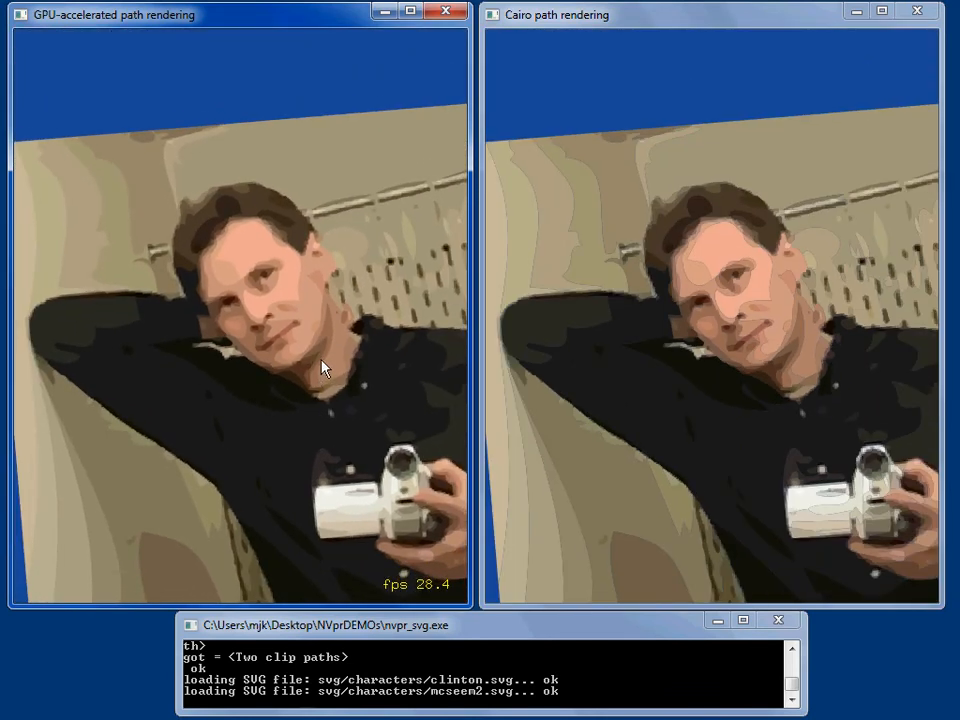
mouse_move(644, 396)
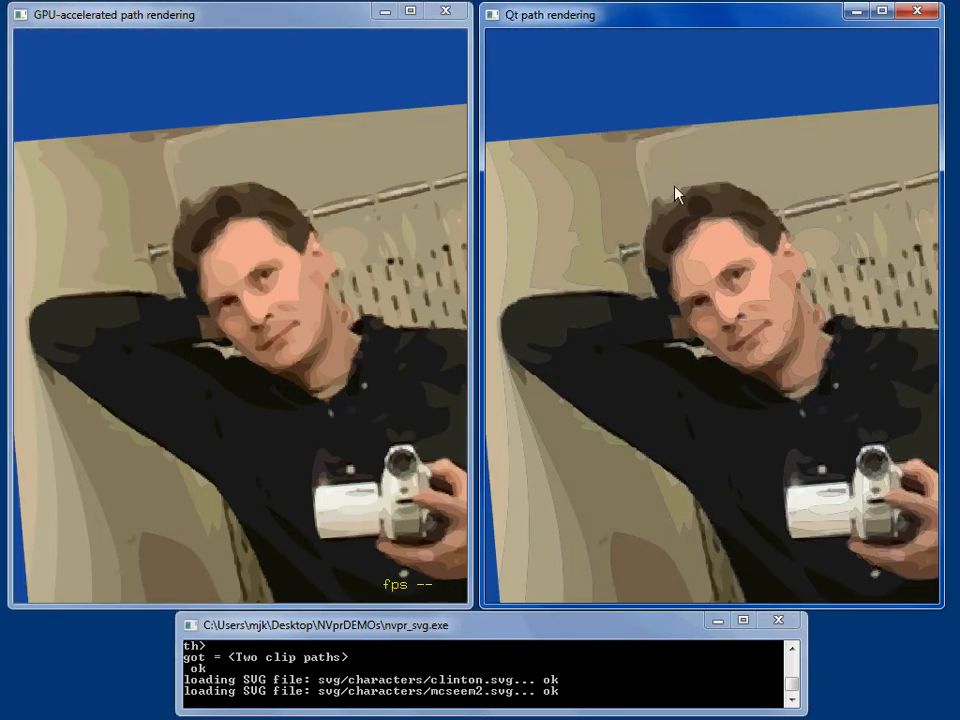
Step: Switch the comparison window for the camcorder portrait to the Cairo renderer
right_click(676, 196)
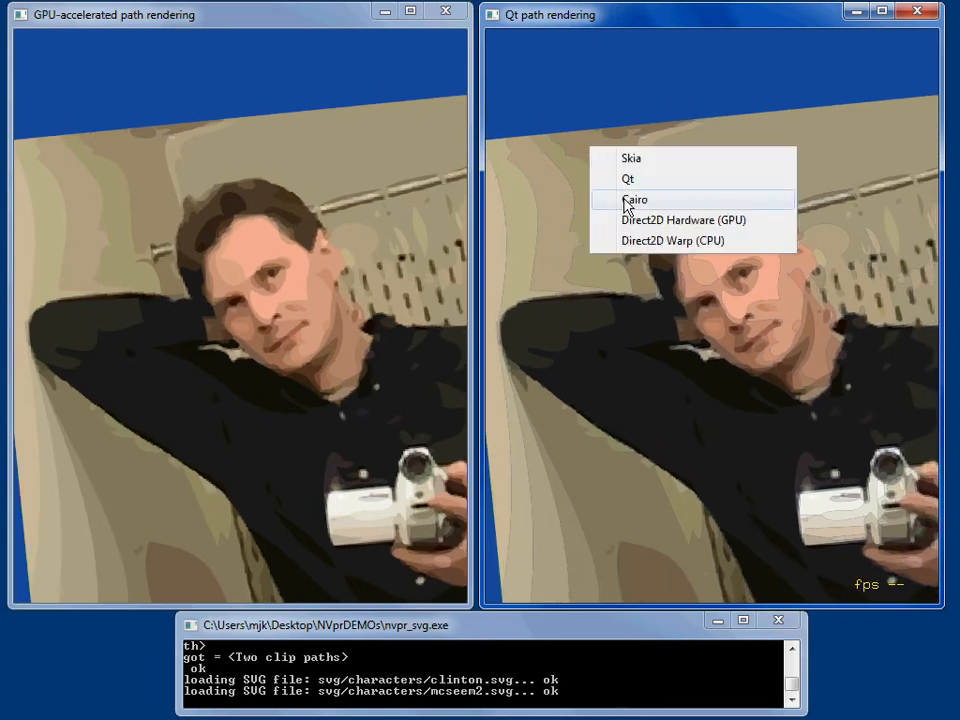
click(632, 158)
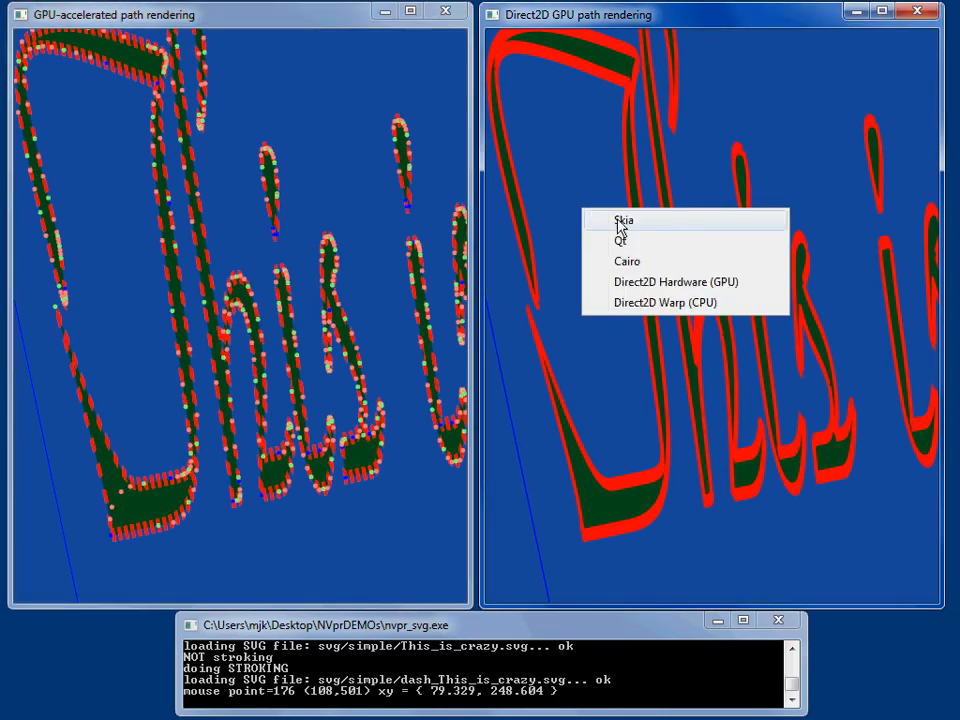
Step: Switch the dashed 'This is crazy' comparison from Direct2D GPU to Skia
click(624, 220)
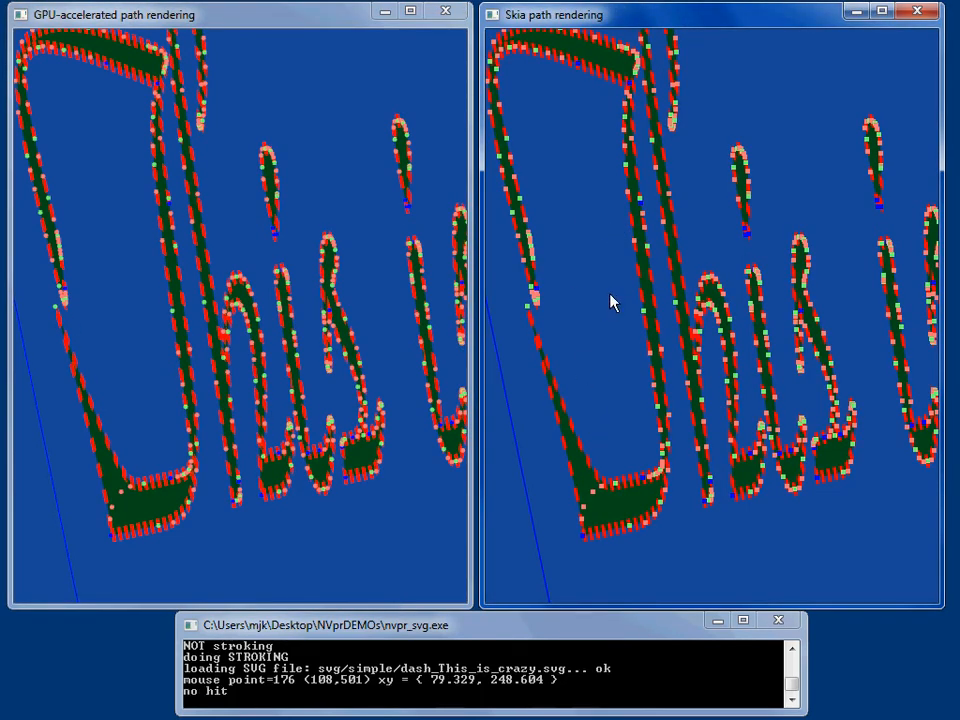
mouse_move(584, 416)
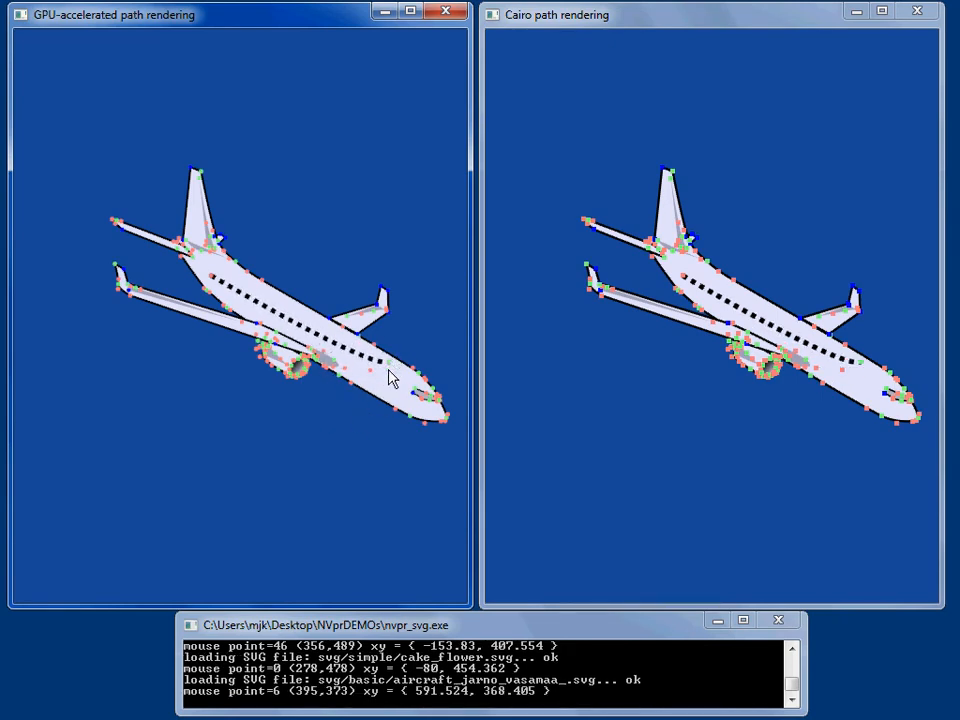
mouse_move(378, 358)
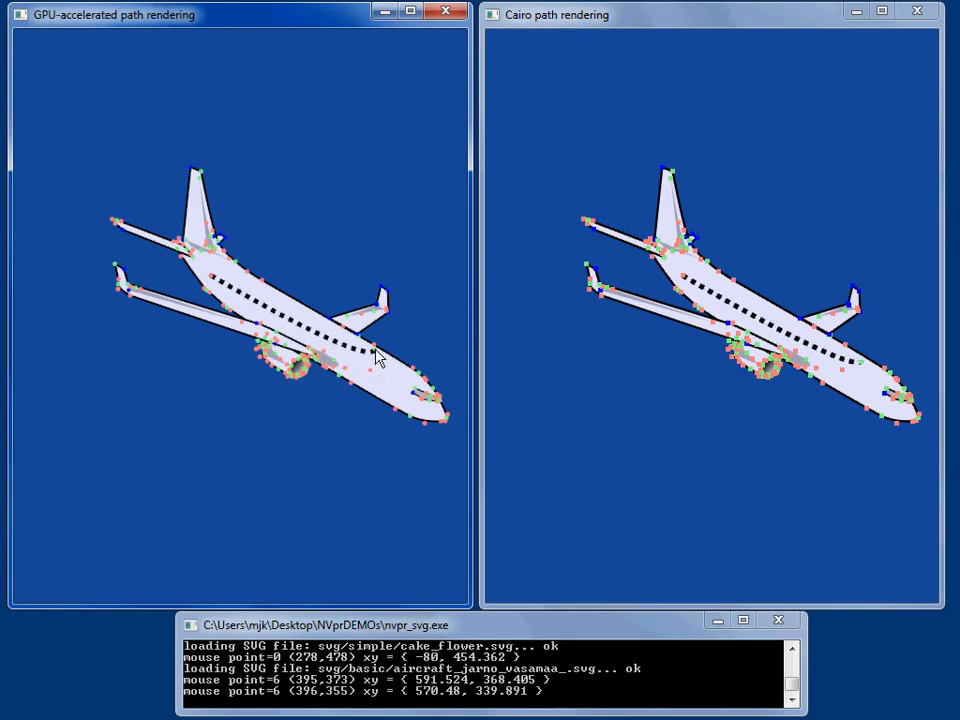
mouse_move(330, 444)
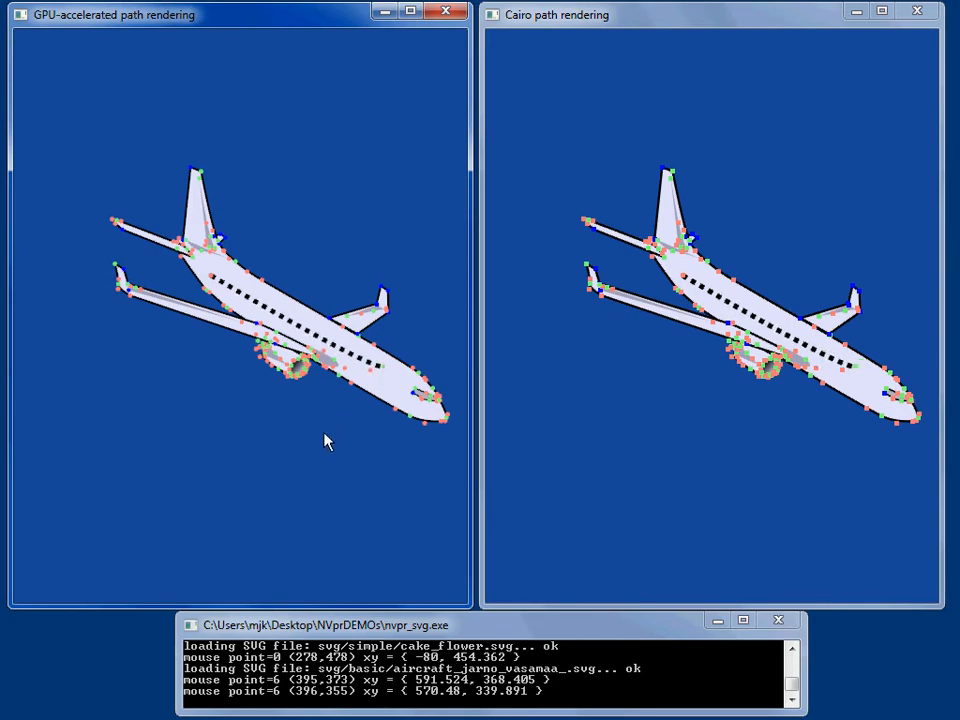
mouse_move(316, 414)
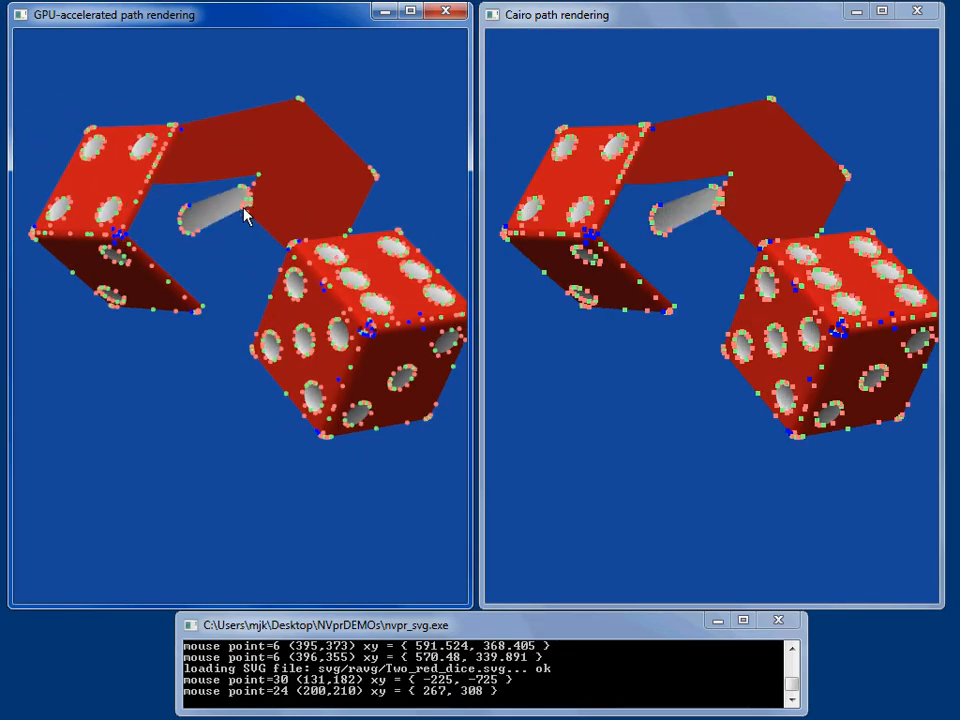
mouse_move(150, 218)
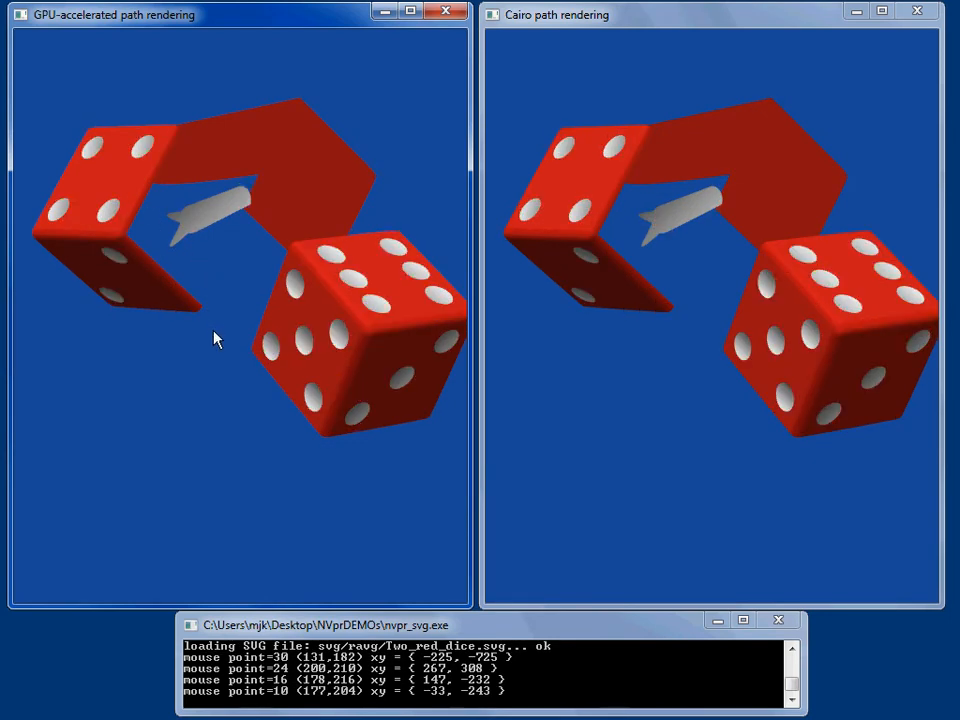
mouse_move(192, 358)
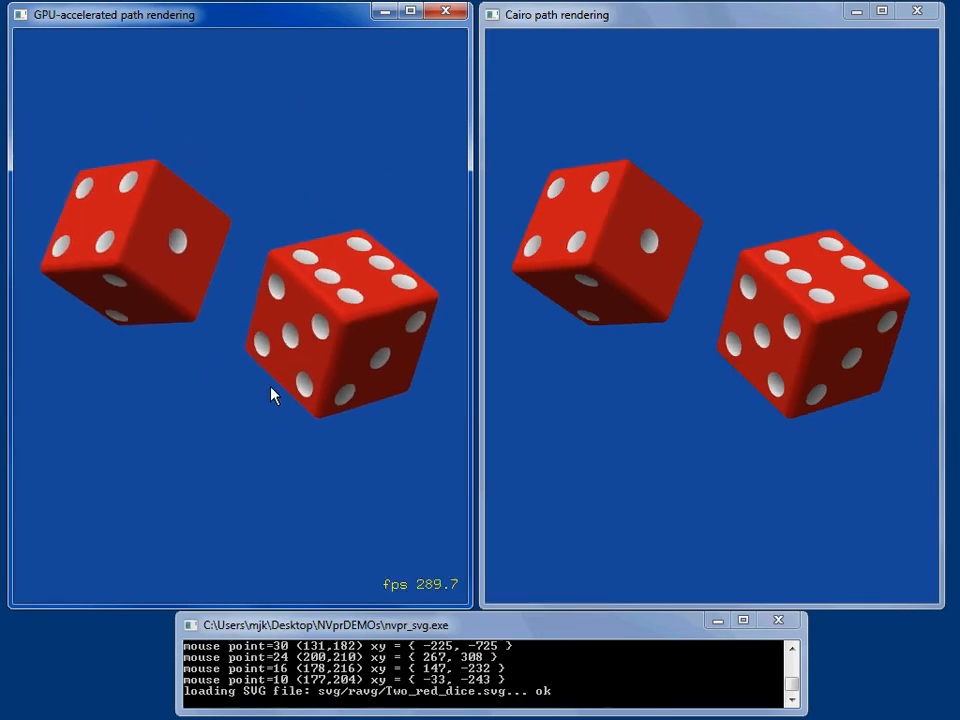
mouse_move(280, 372)
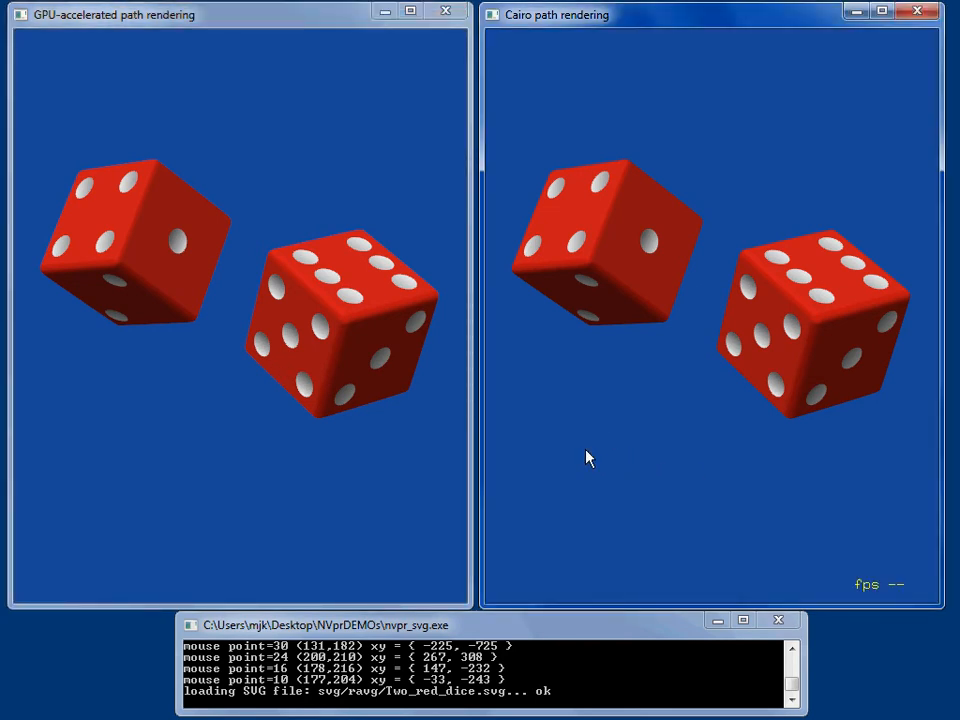
Step: Switch the two red dice comparison window from Cairo to Qt
right_click(588, 458)
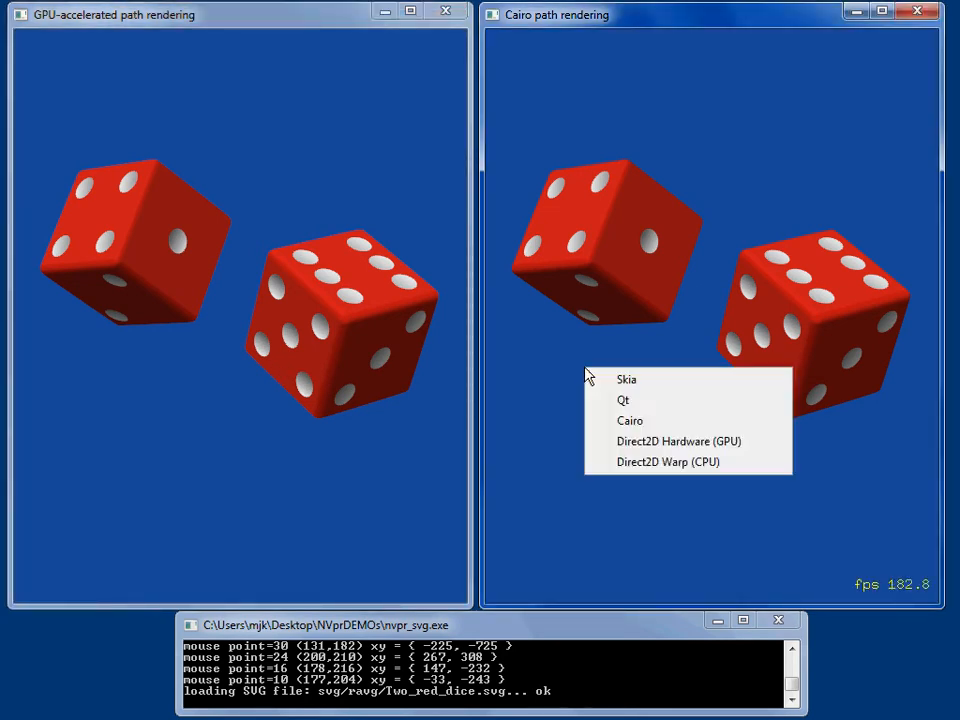
click(626, 380)
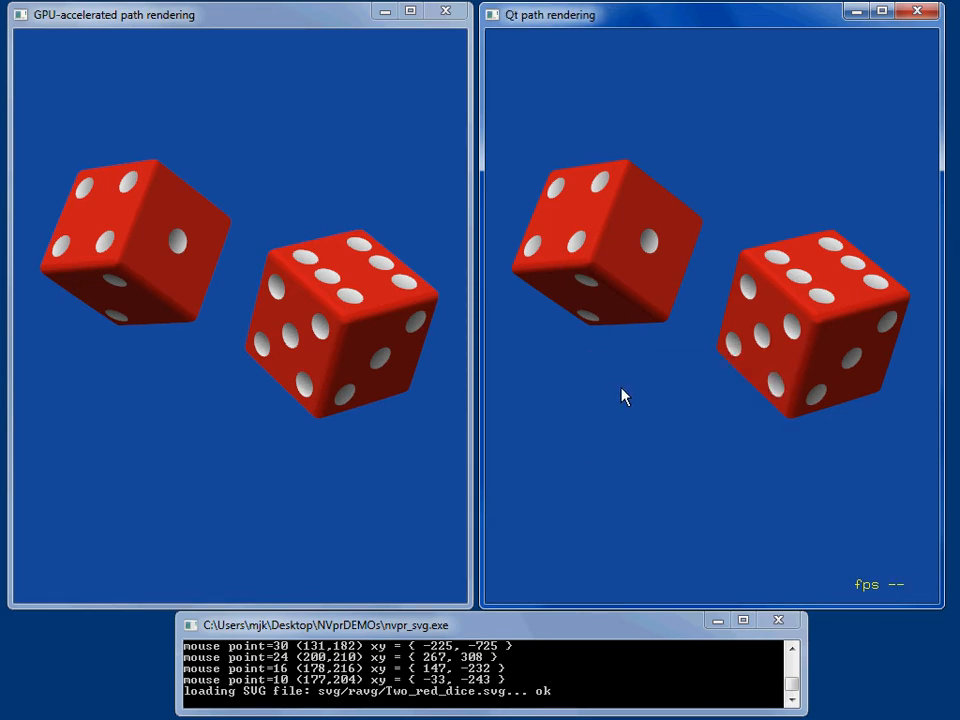
mouse_move(600, 388)
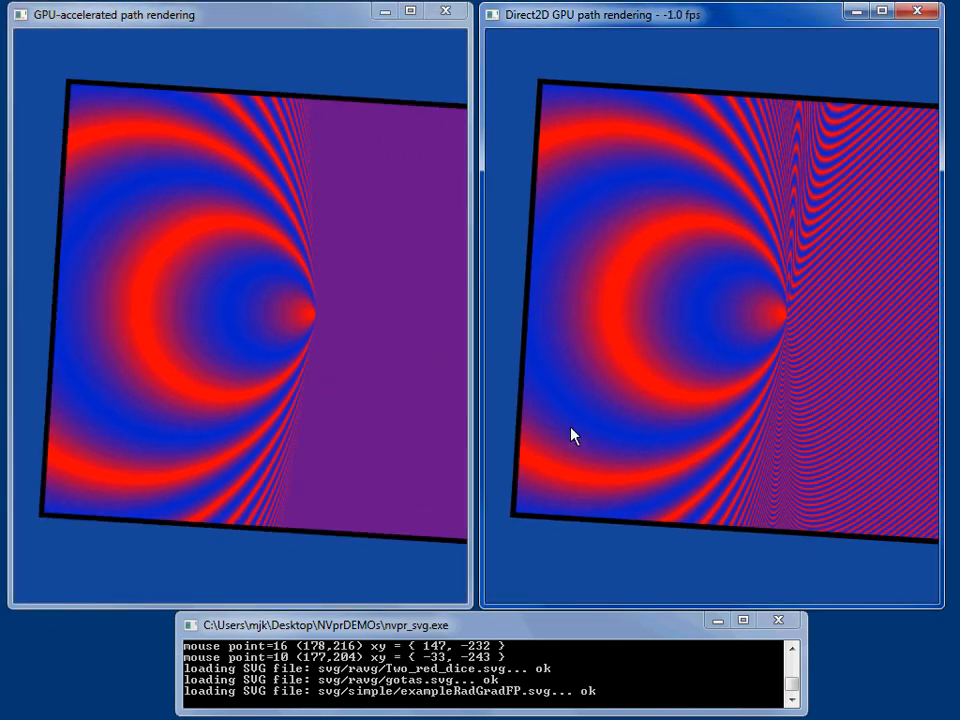
mouse_move(560, 378)
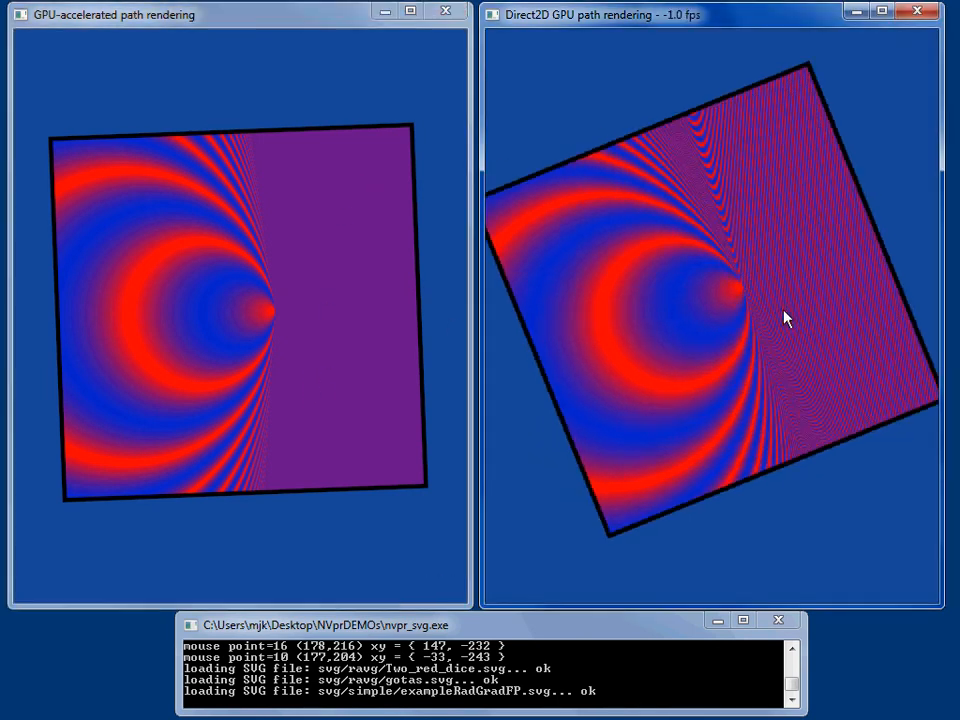
Step: Compare the rotated radial gradient square against Skia, then Qt
right_click(784, 318)
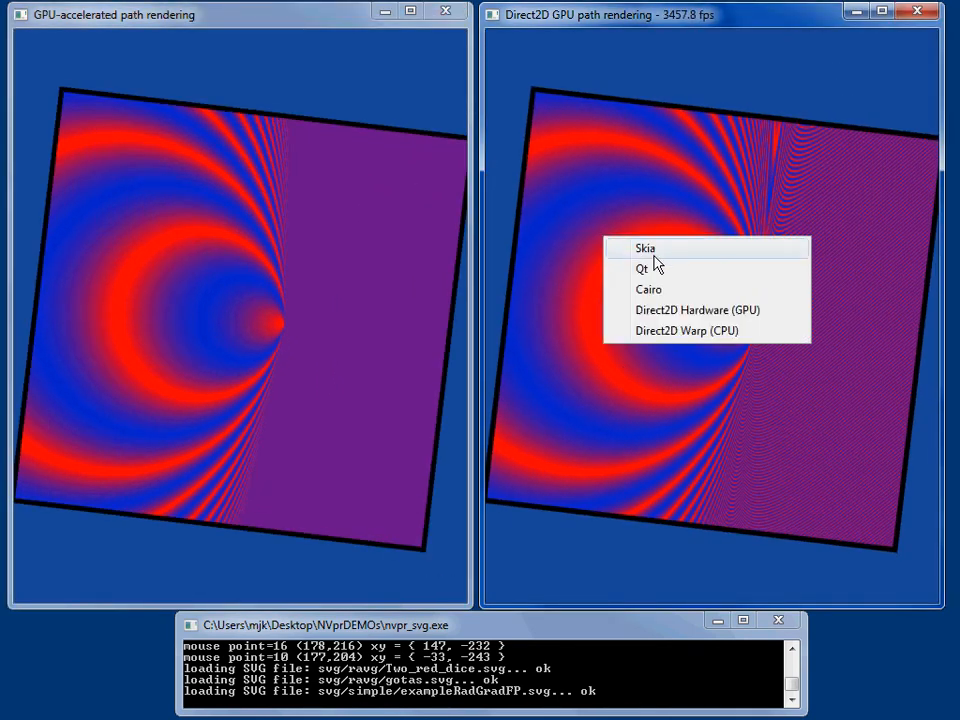
click(646, 248)
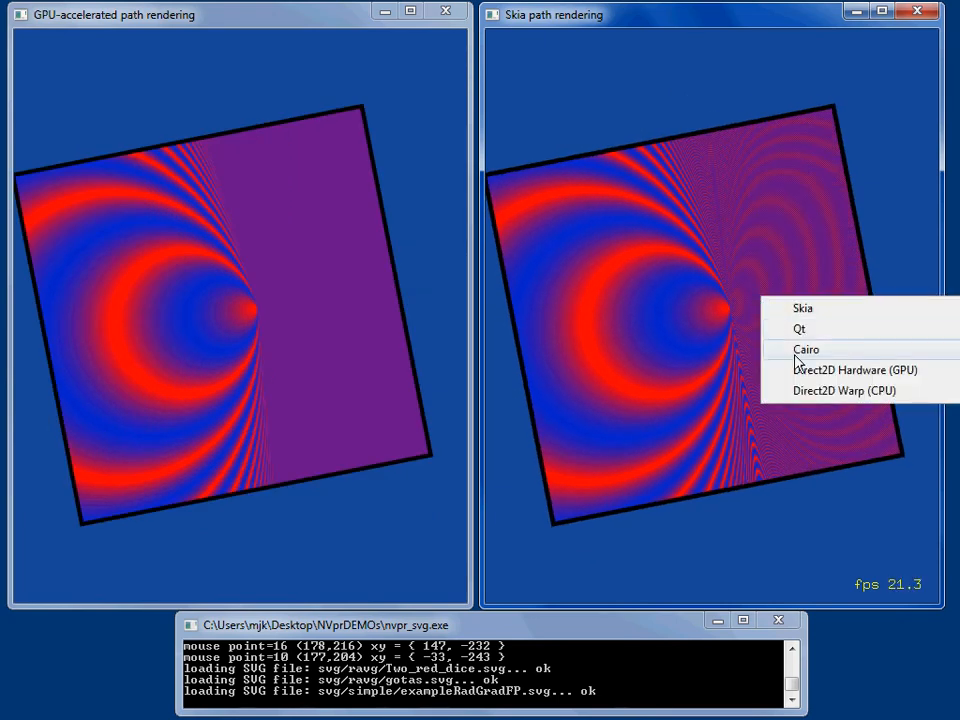
click(806, 348)
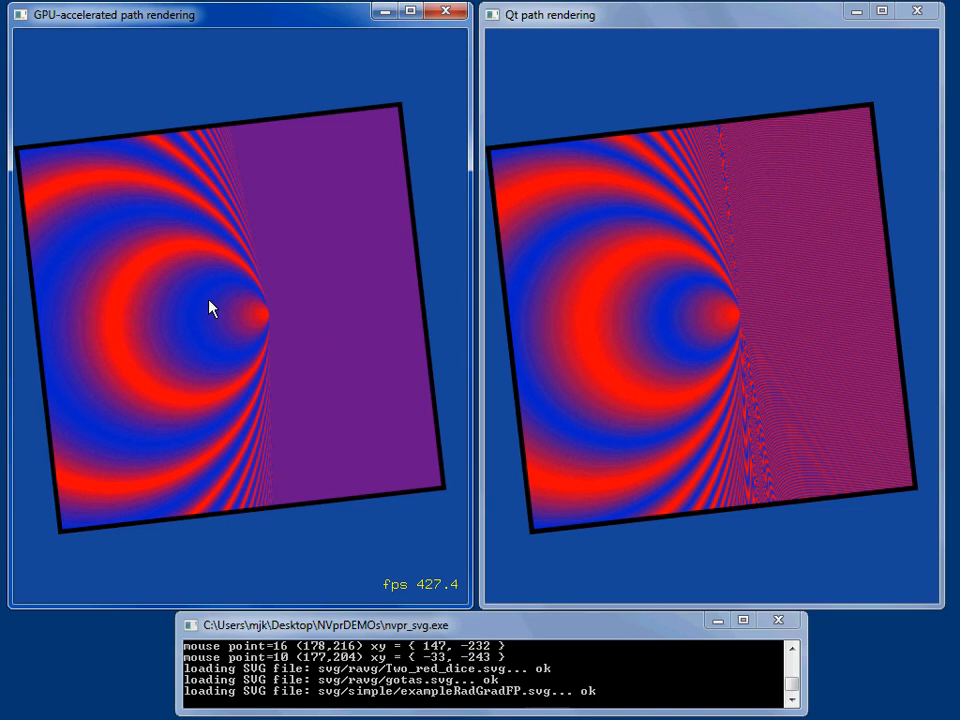
mouse_move(312, 320)
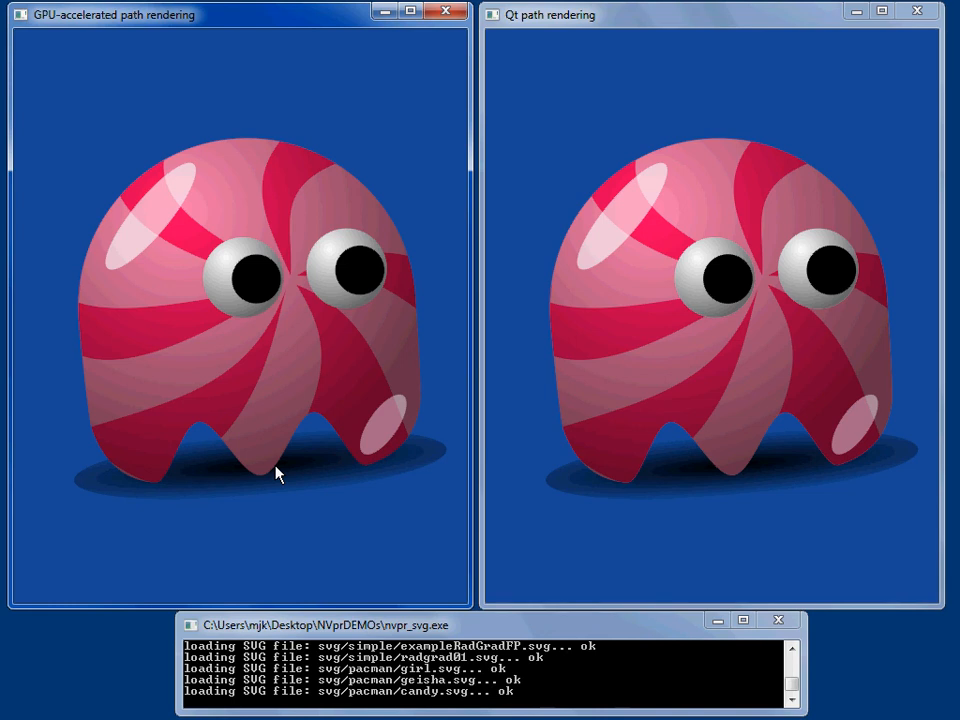
mouse_move(288, 464)
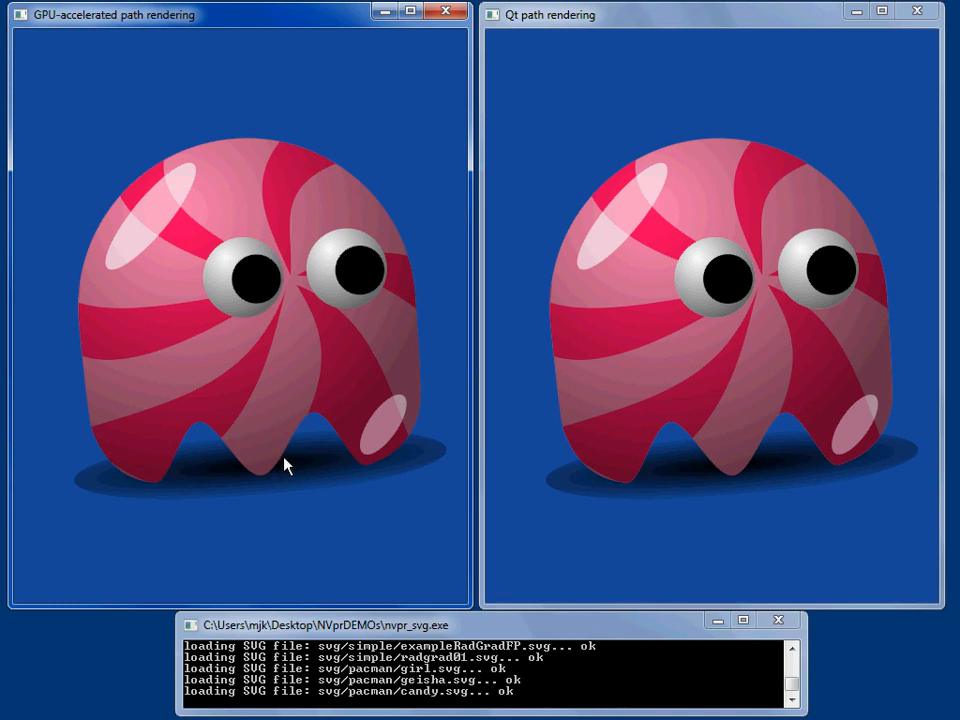